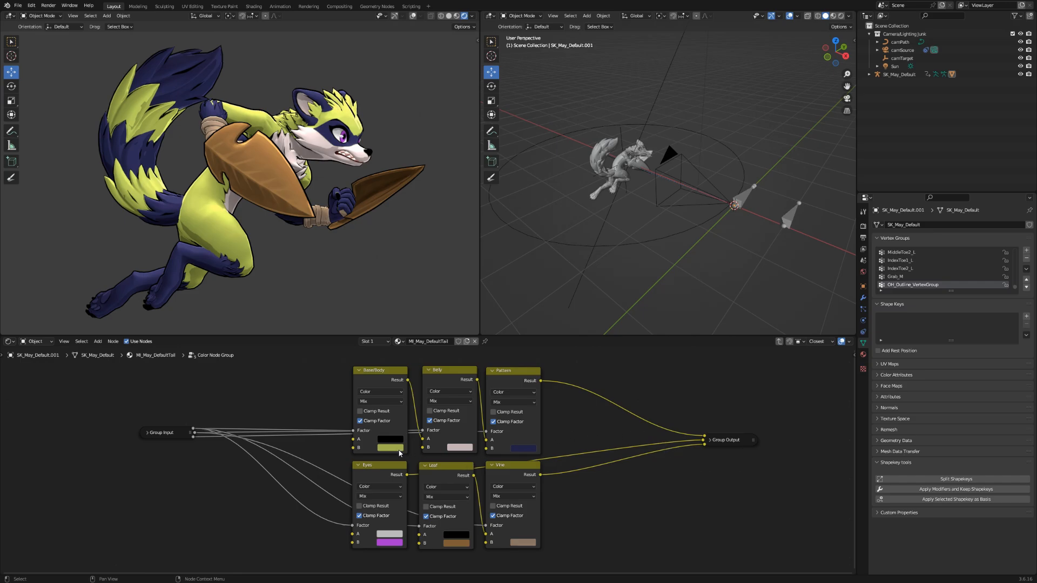
# Inspect the hex values of the Pattern and Vine colours in the palette.
pyautogui.click(458, 448)
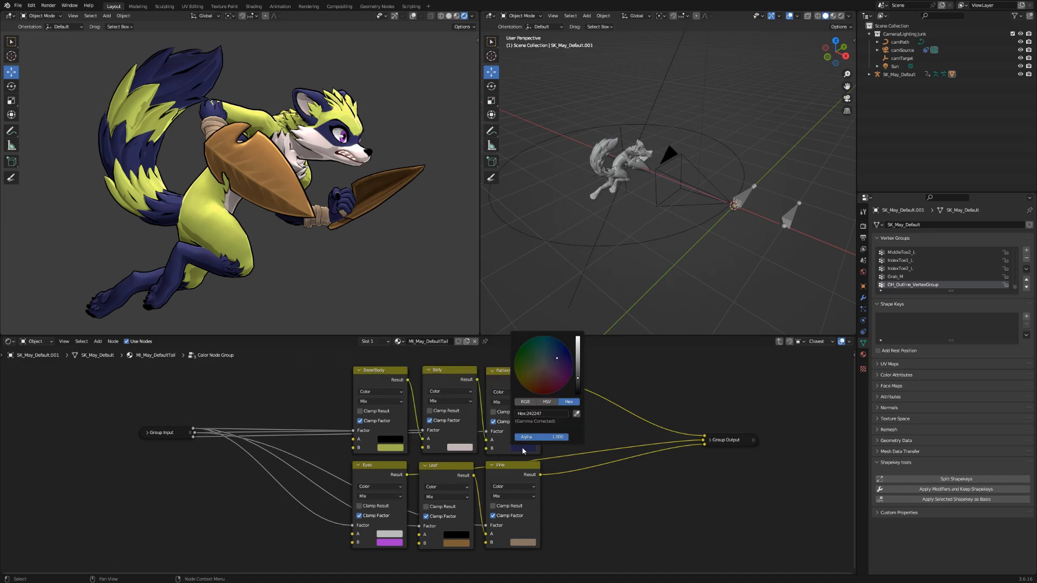
pyautogui.click(390, 541)
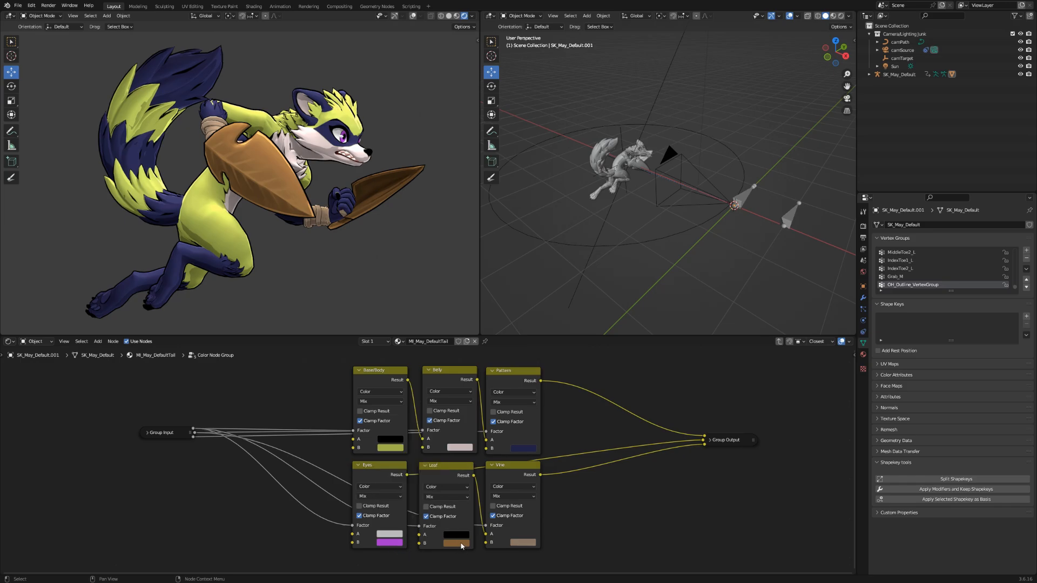
pyautogui.click(456, 543)
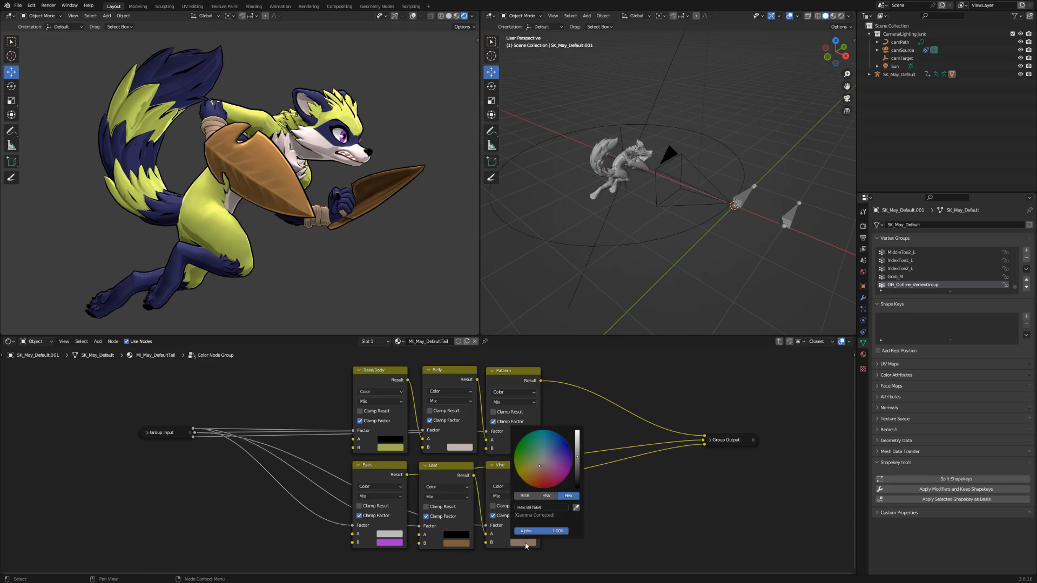
pyautogui.click(649, 526)
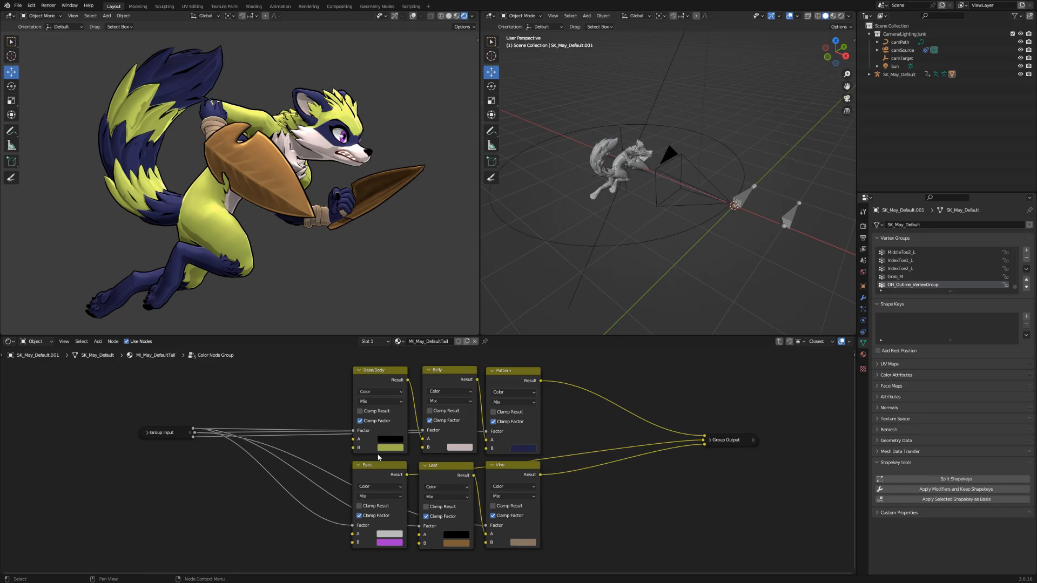
# Enter the colour 9FB04F in the converter's sRGB field.
pyautogui.click(389, 439)
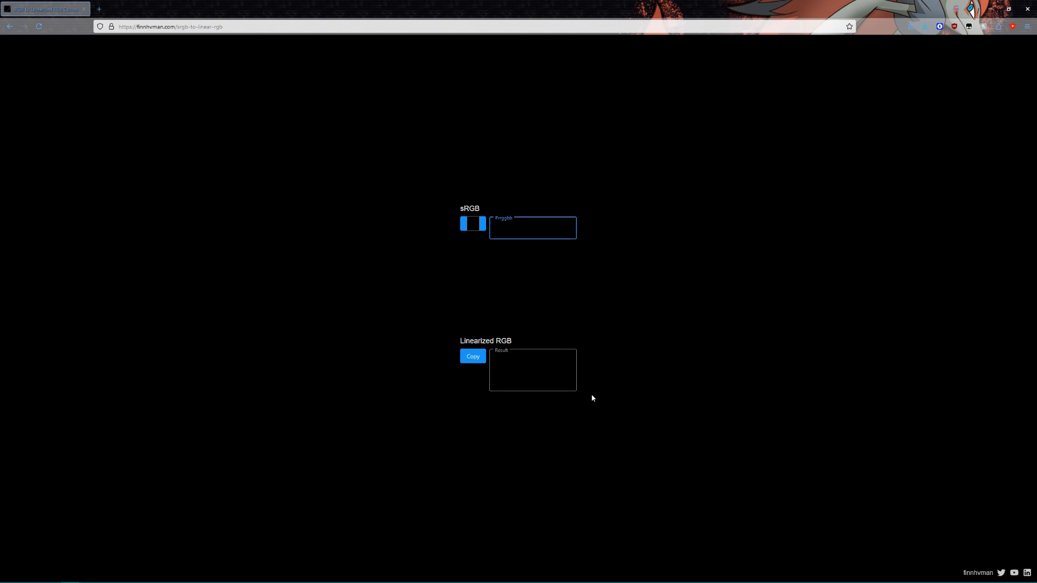
pyautogui.write('9FB04F')
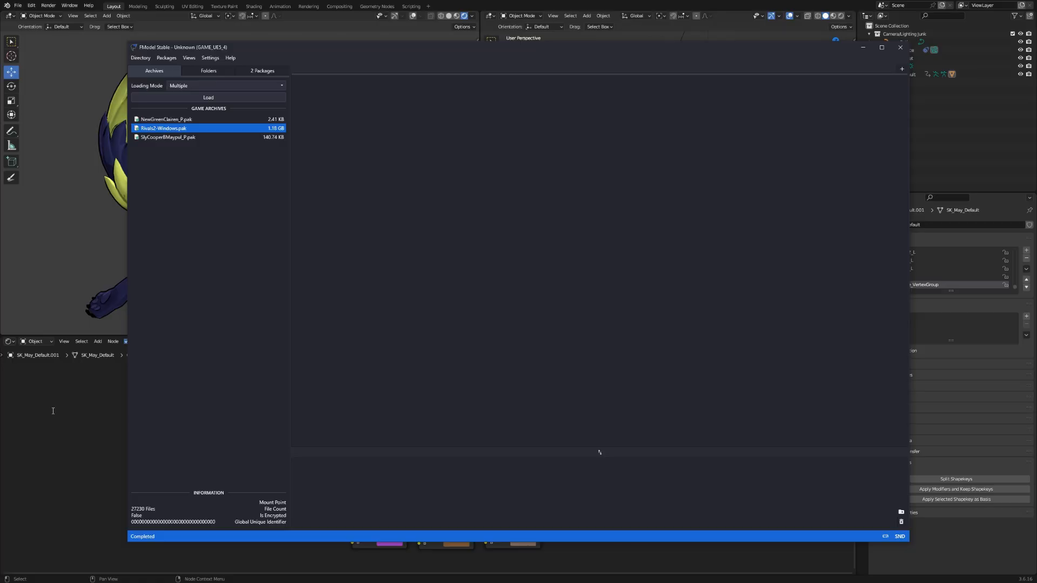
pyautogui.moveTo(193, 133)
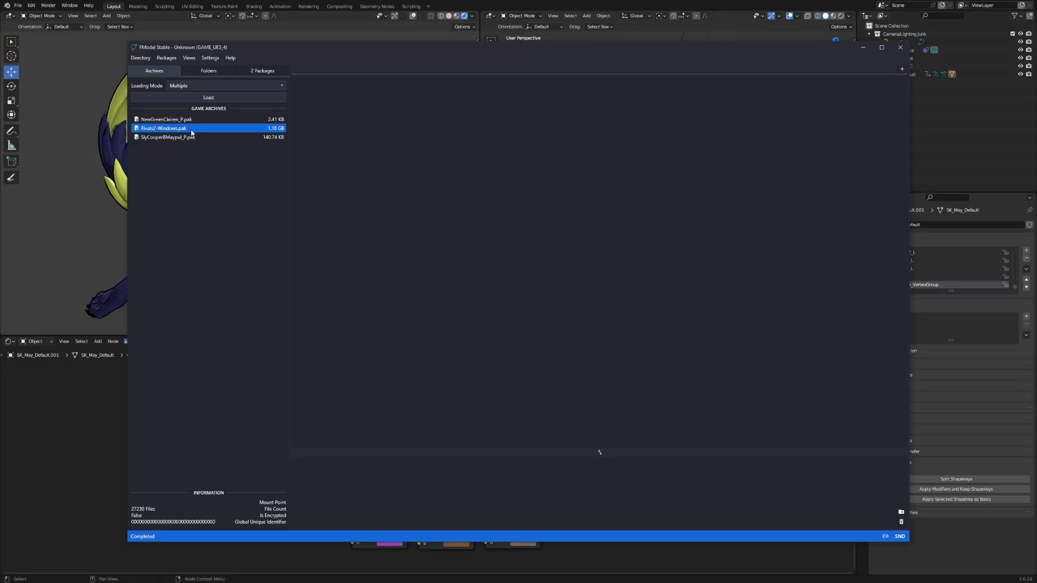
# Load Rivals2-Windows.pak and open Maypul's PS_May_Default_Green.uasset palette.
pyautogui.click(208, 71)
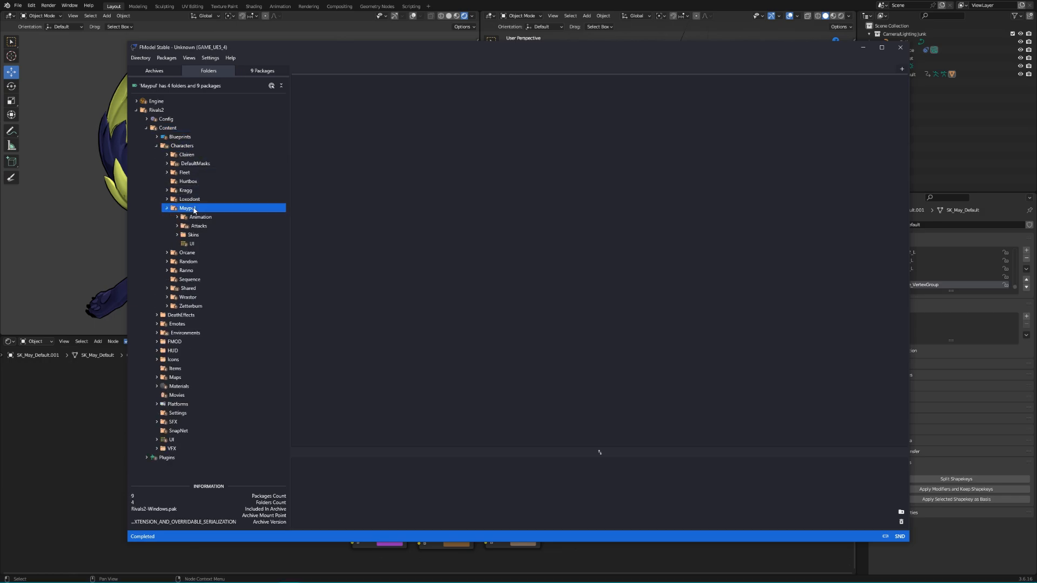
pyautogui.click(192, 234)
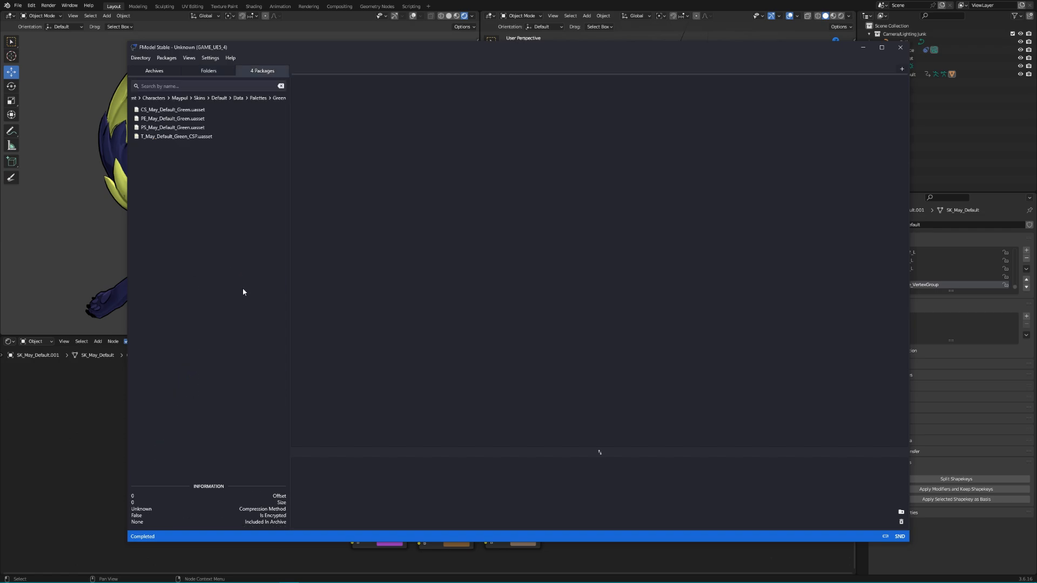
pyautogui.click(173, 128)
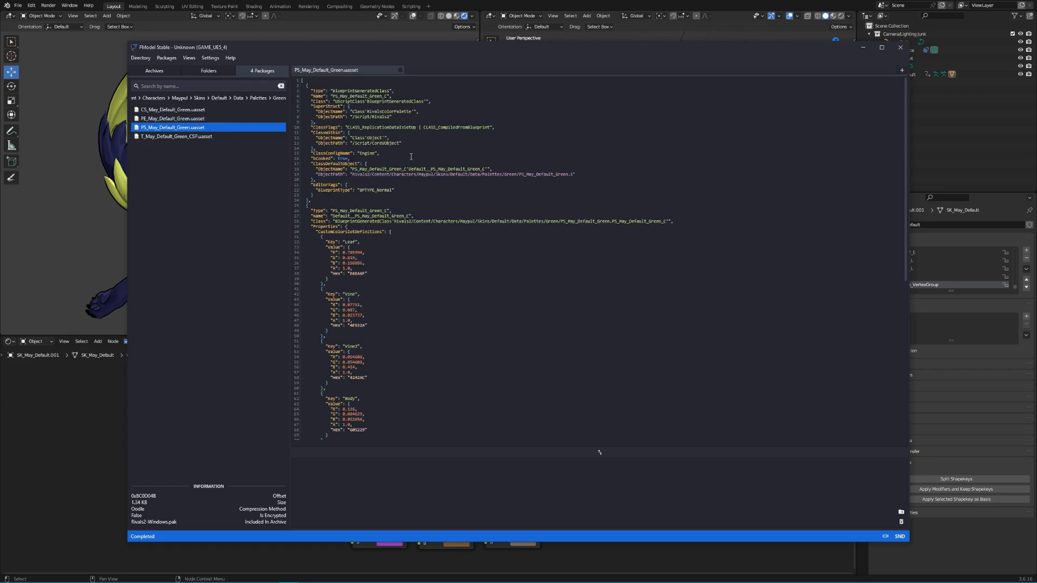
pyautogui.scroll(-3)
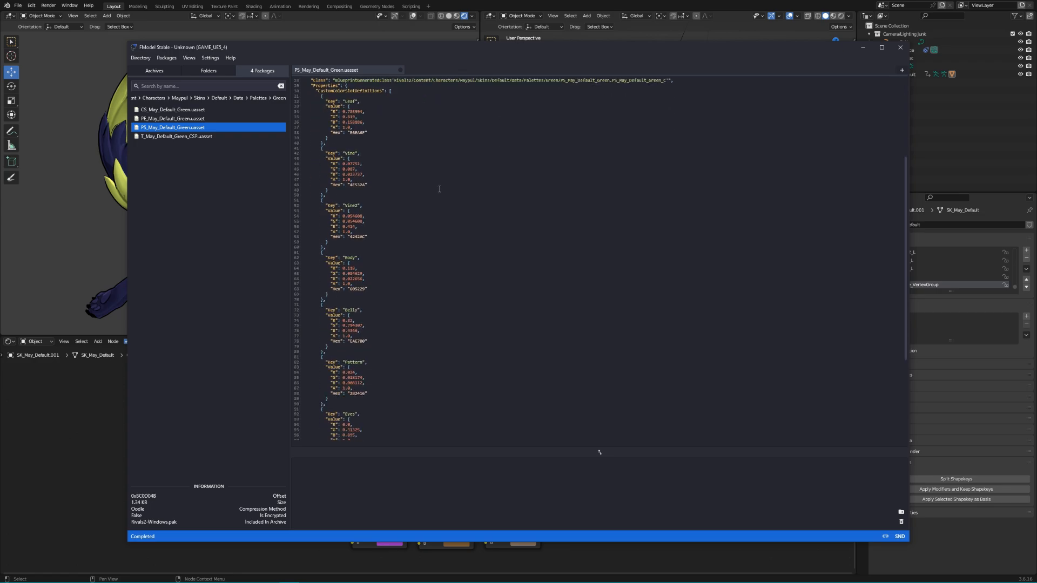
pyautogui.scroll(-3)
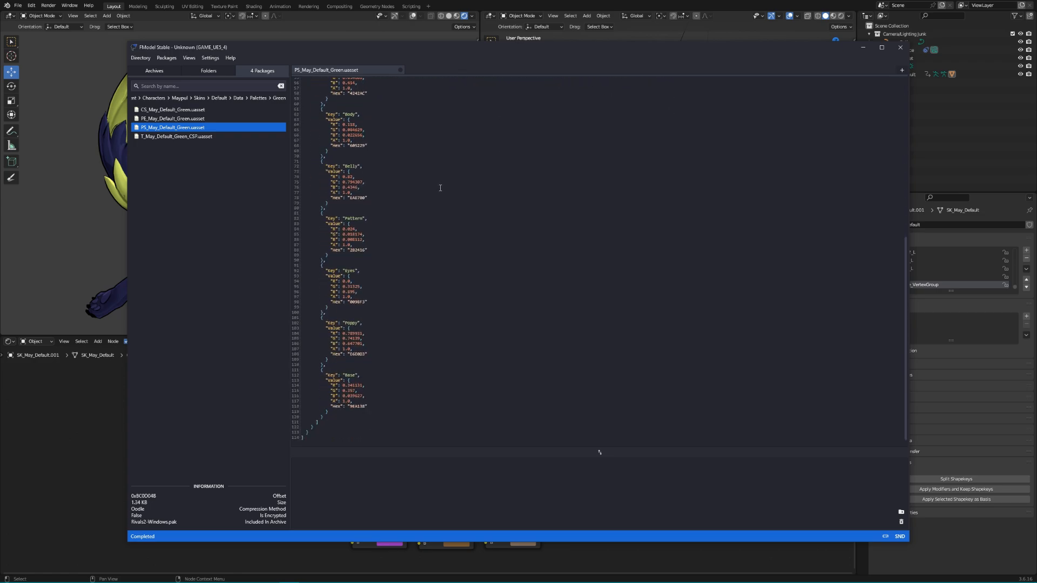
pyautogui.scroll(3)
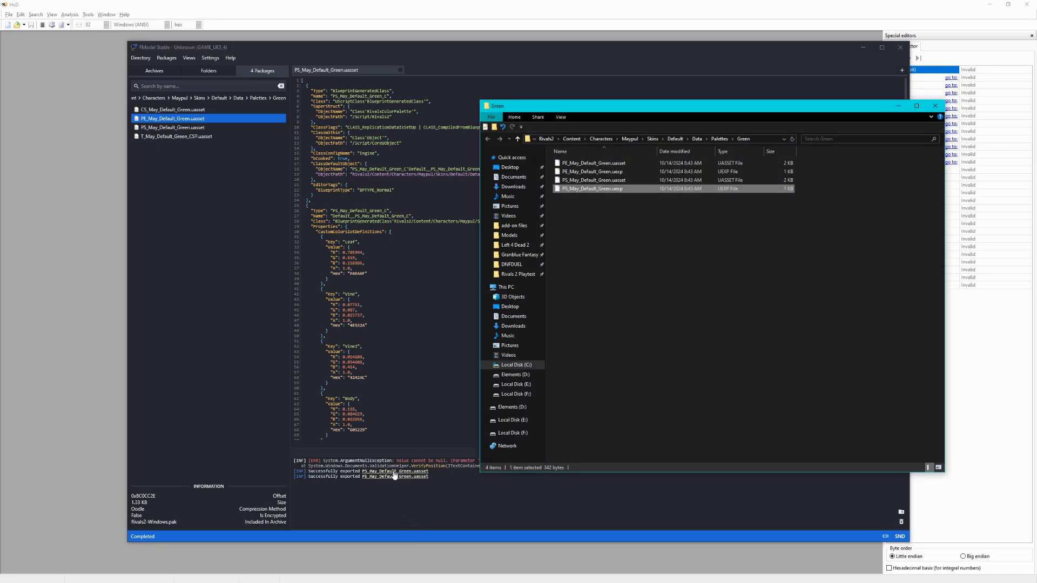
# Load PS_May_Default_Green.uexp from the Green palettes folder into HxD.
pyautogui.click(606, 224)
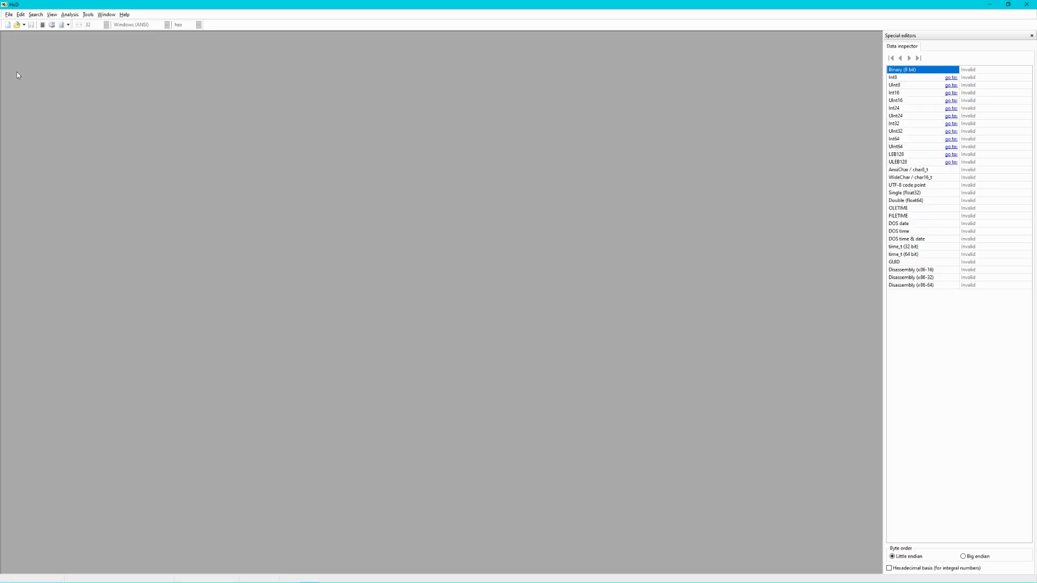
pyautogui.click(9, 14)
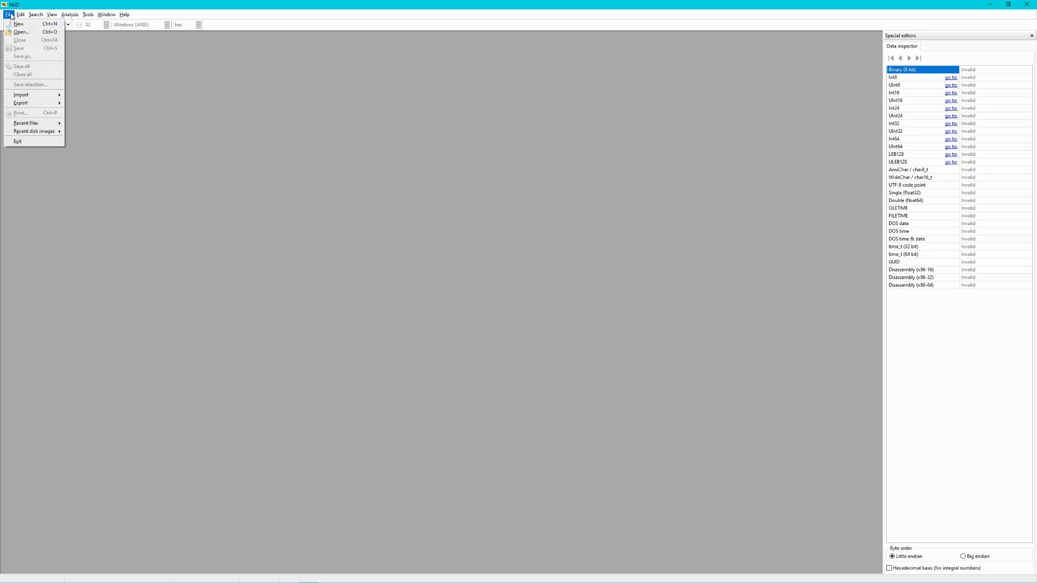
pyautogui.moveTo(21, 31)
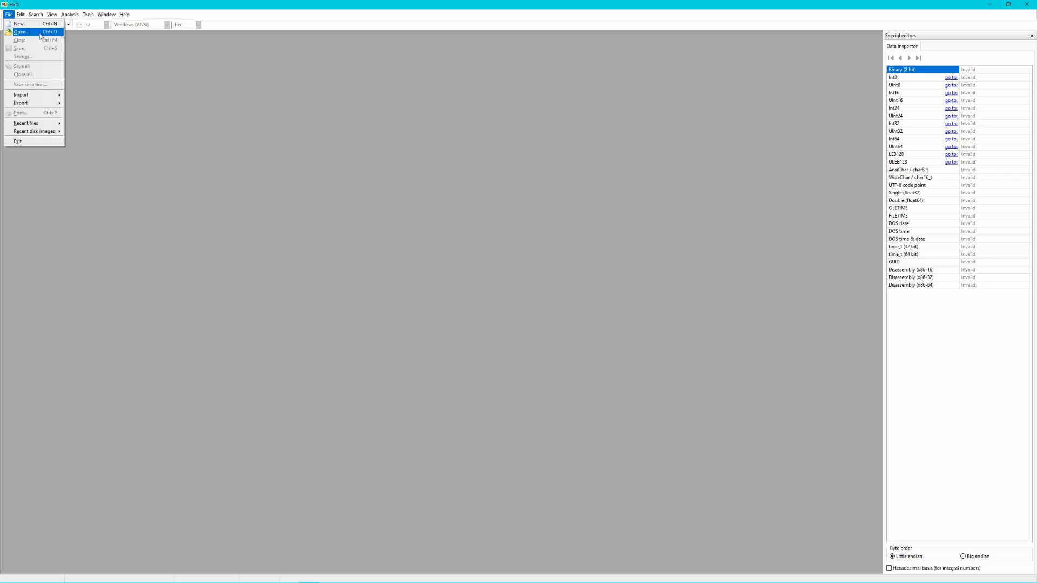
pyautogui.click(22, 31)
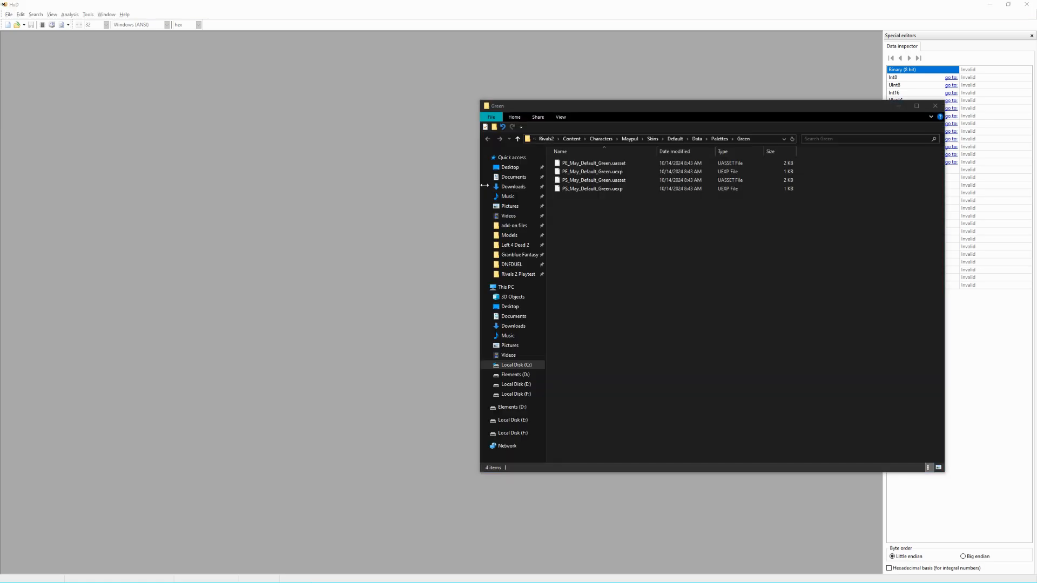
pyautogui.click(592, 188)
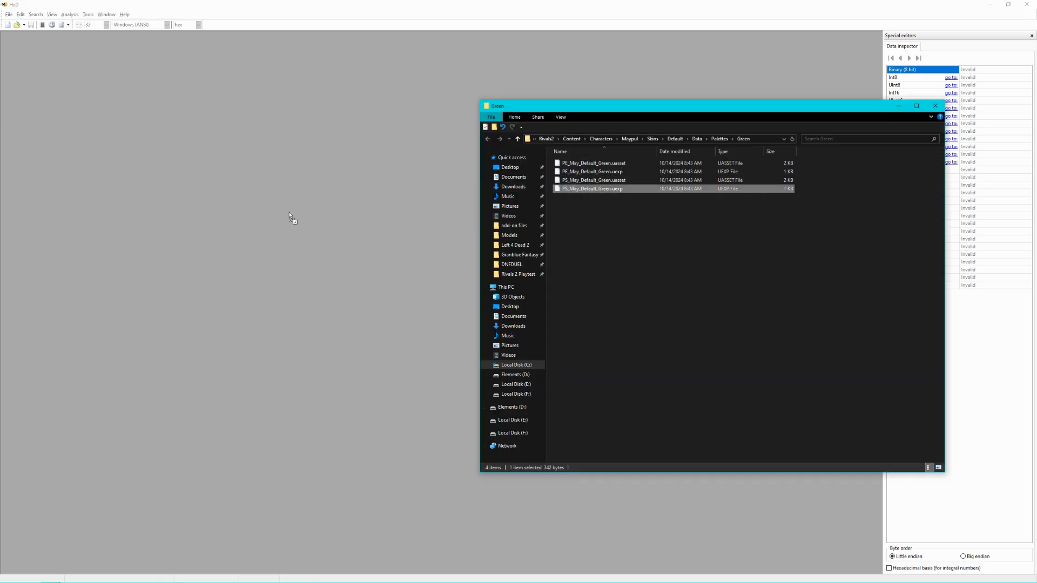
pyautogui.doubleClick(591, 188)
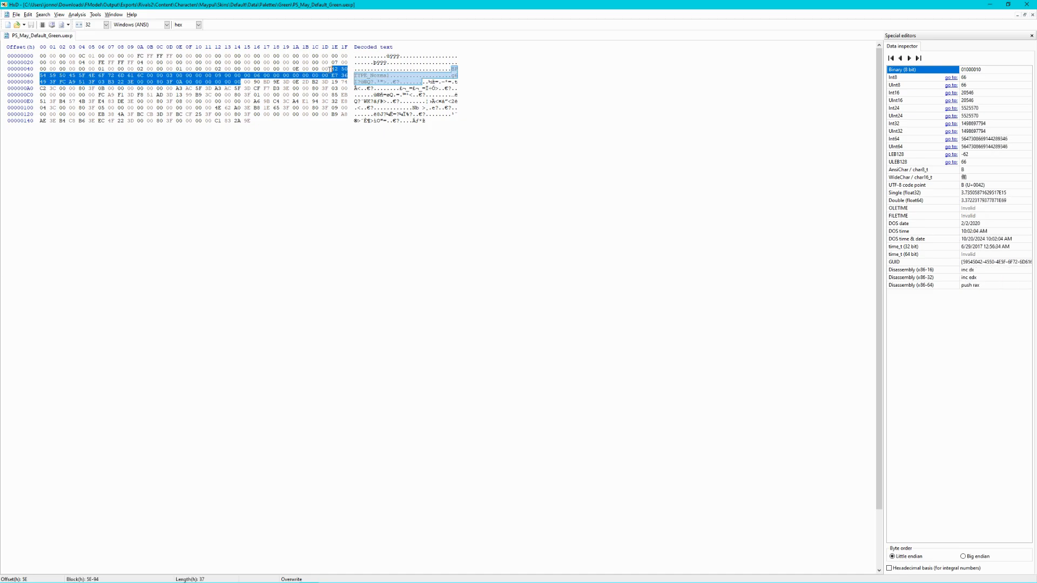
pyautogui.click(249, 119)
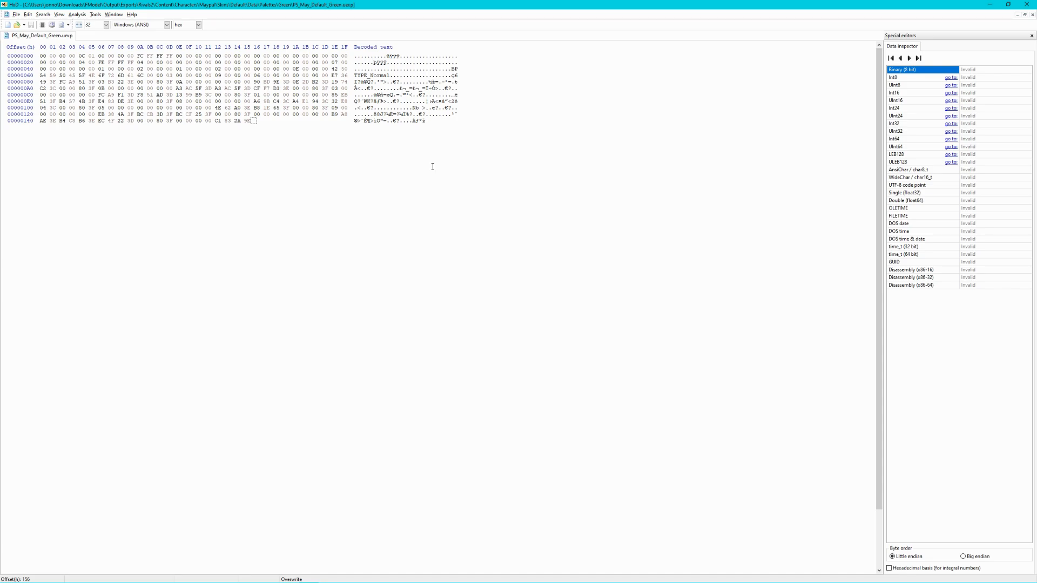
pyautogui.moveTo(412, 447)
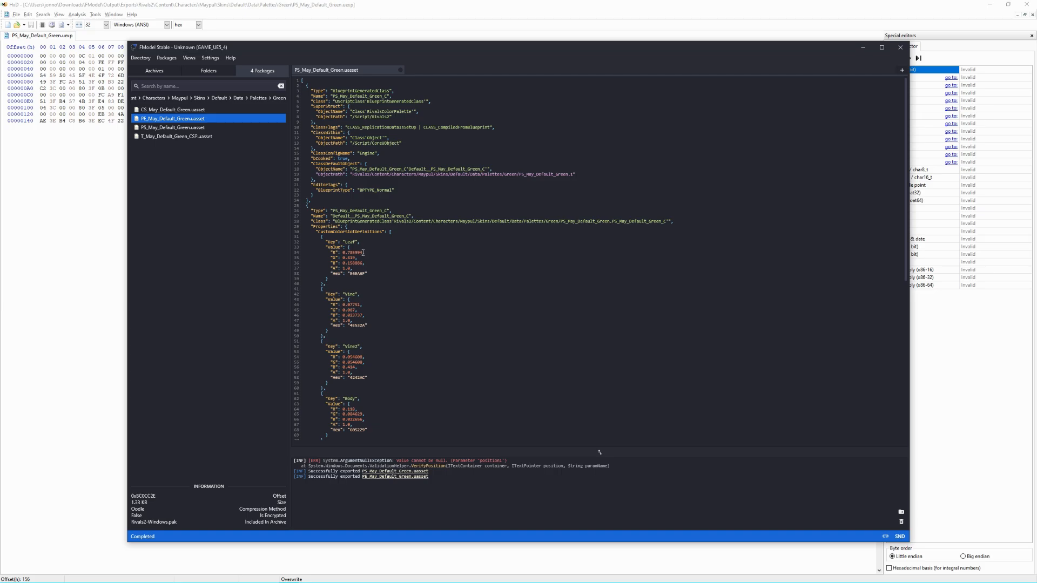
pyautogui.doubleClick(355, 251)
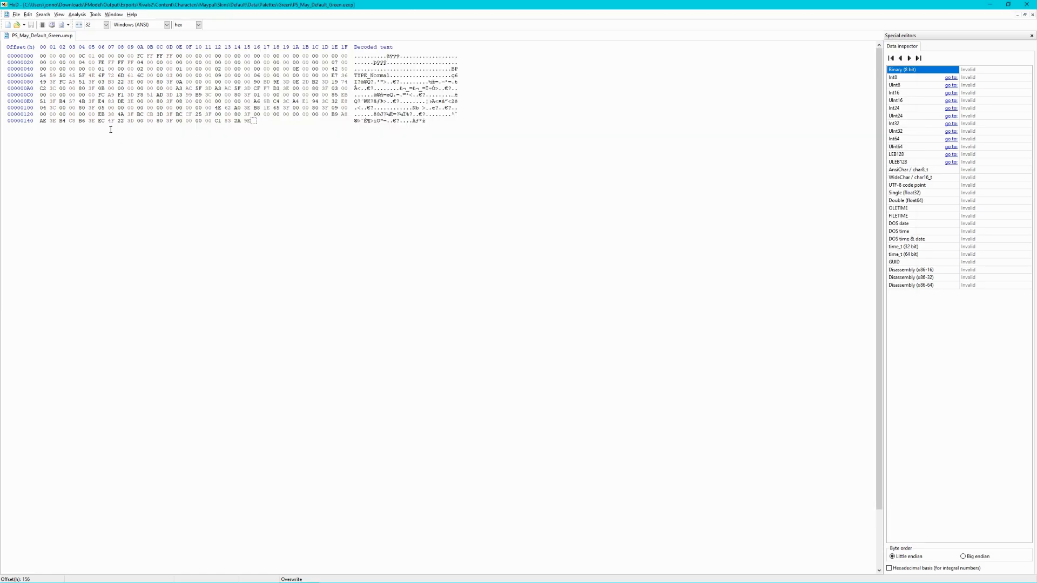
# Find the float32 value 0.739994 in the file and overwrite its bytes.
pyautogui.click(42, 14)
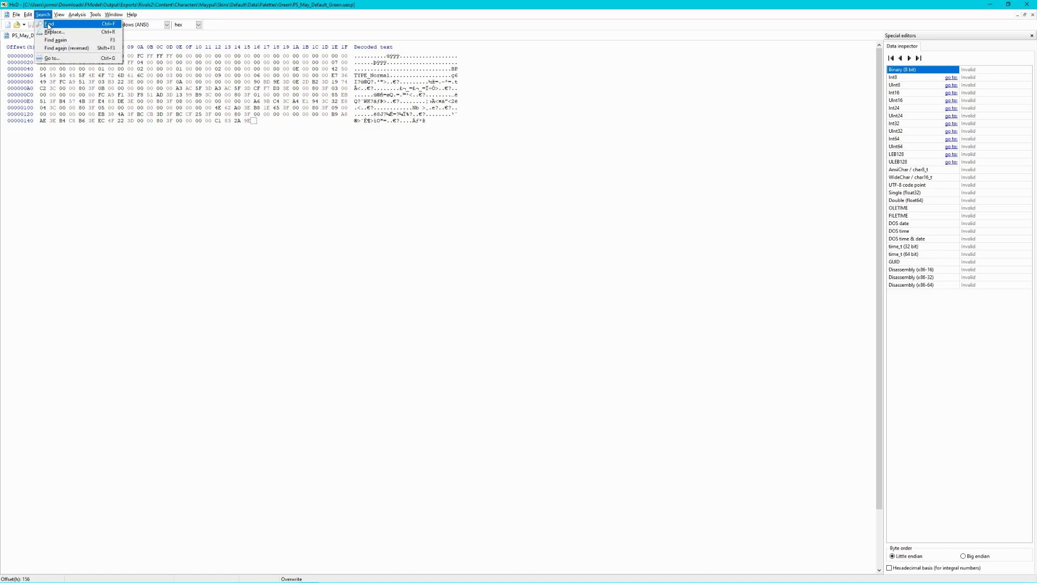
pyautogui.click(49, 23)
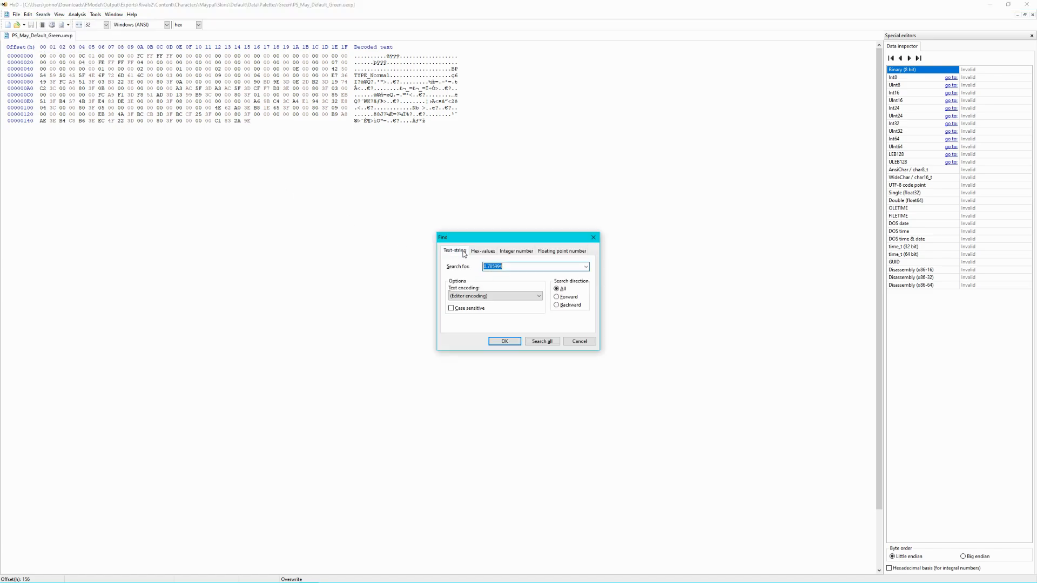
pyautogui.click(562, 251)
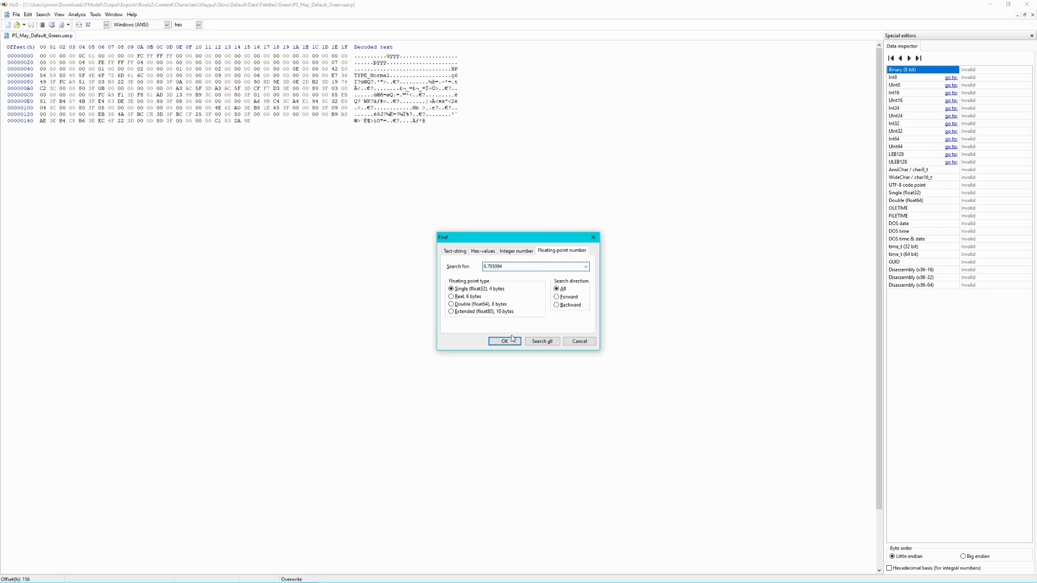
pyautogui.click(505, 341)
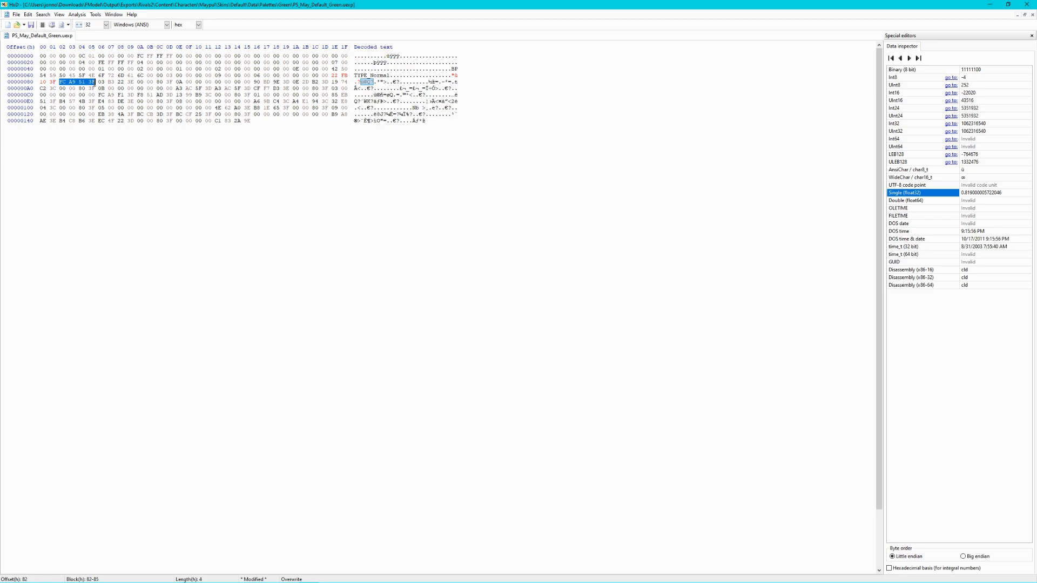
pyautogui.moveTo(803, 219)
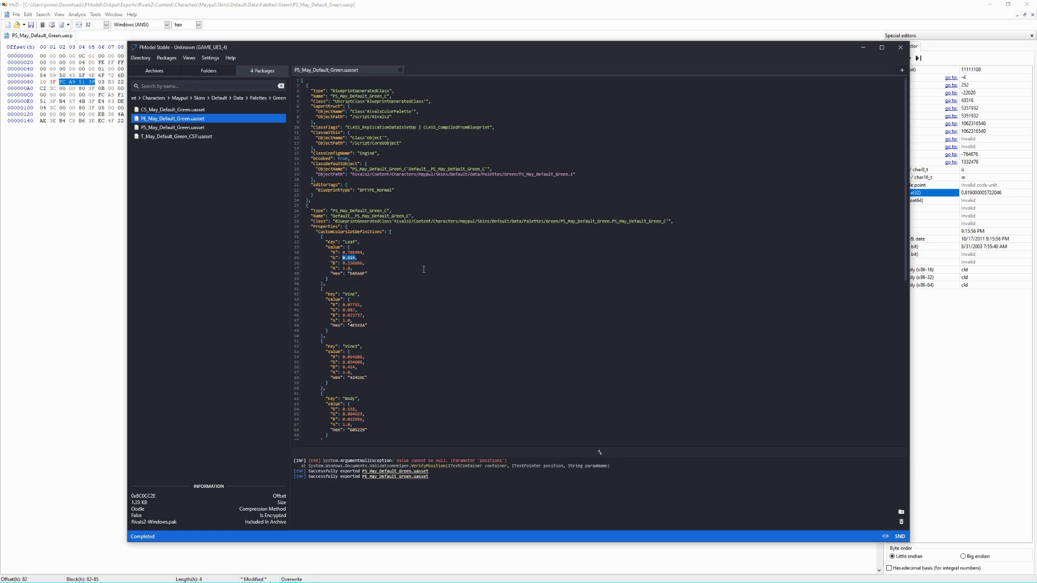
# Overwrite the green float 0.609 and further palette floats via the Single (float32) field.
pyautogui.click(900, 46)
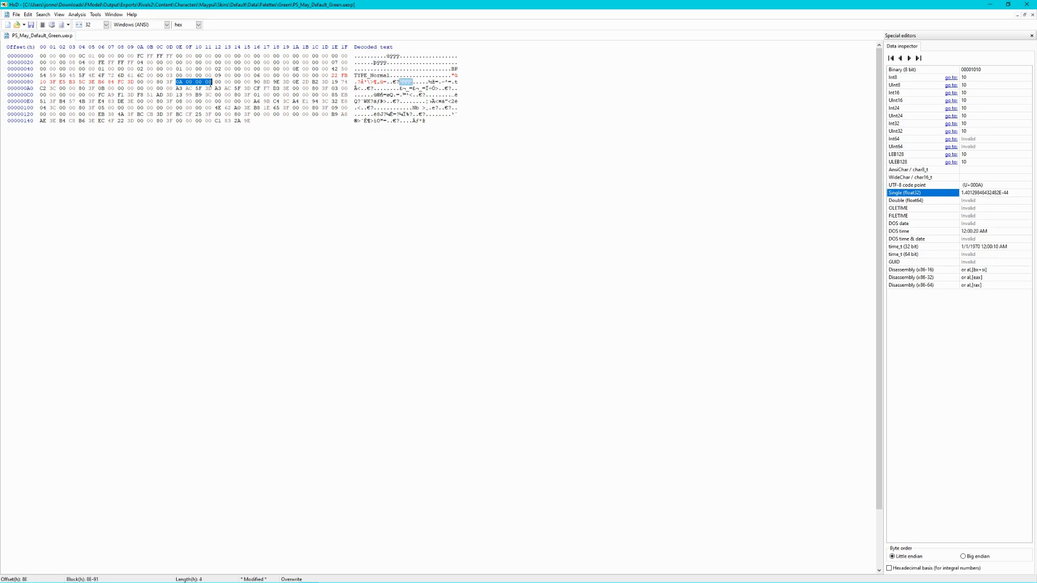
pyautogui.moveTo(567, 159)
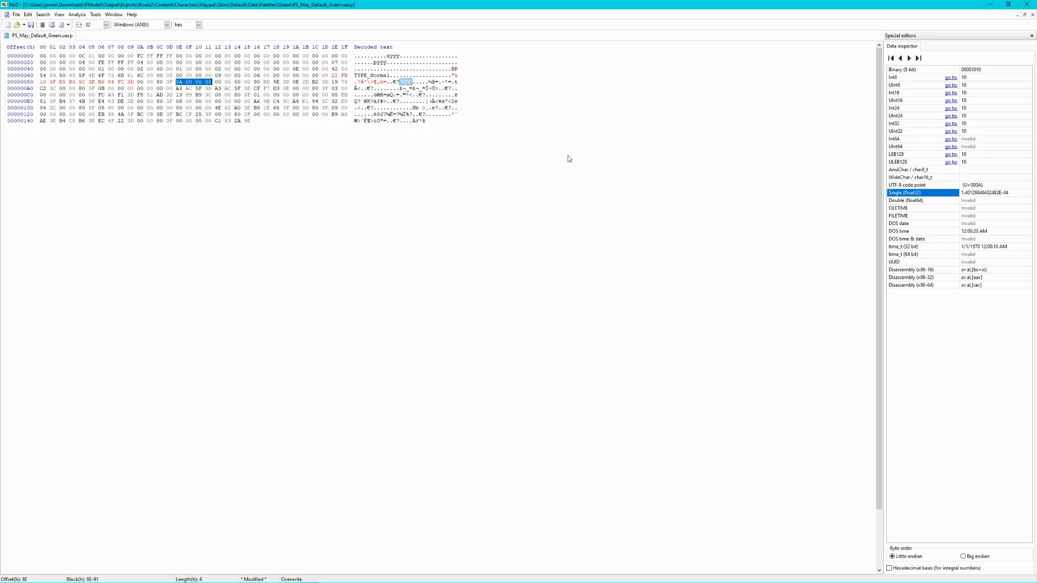
pyautogui.click(177, 82)
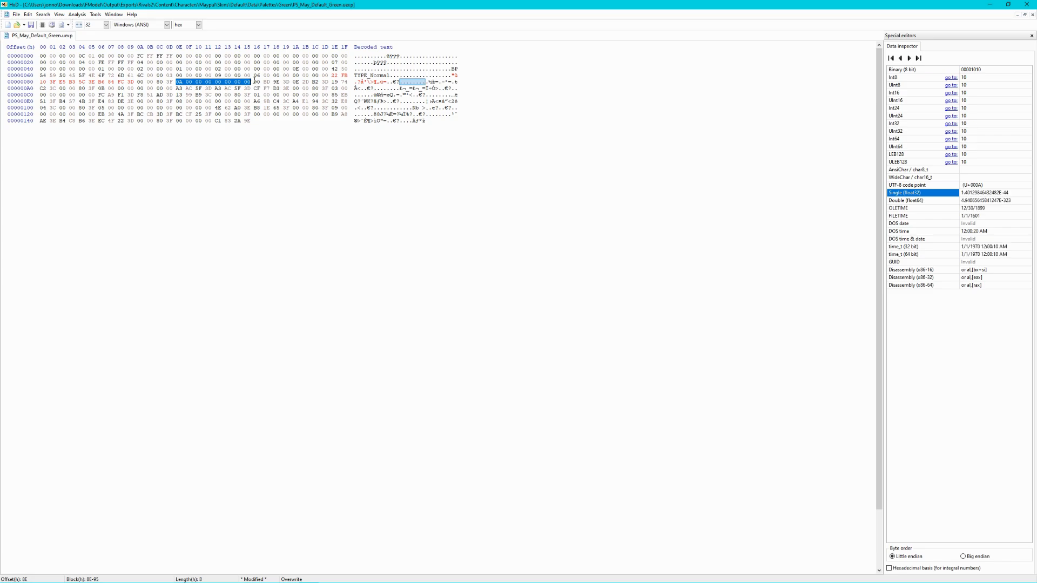
pyautogui.click(257, 81)
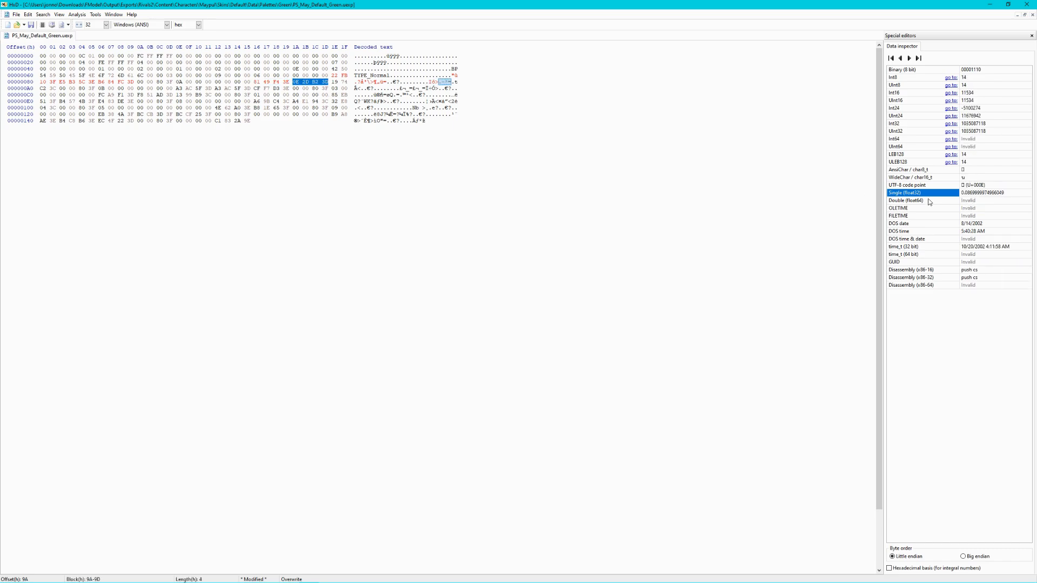
pyautogui.click(982, 192)
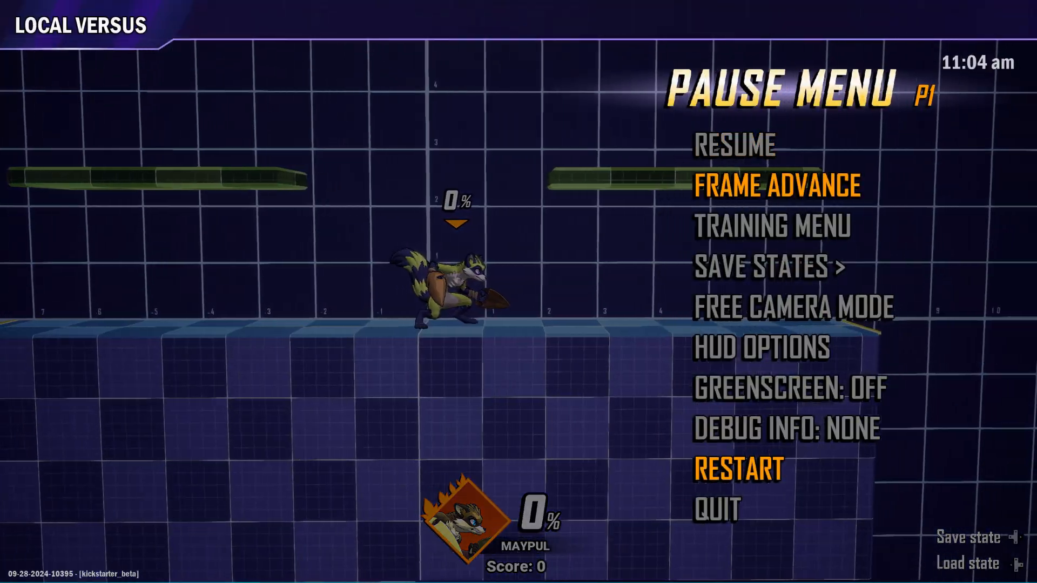
# Resume the match to show Maypul in the edited yellow-green palette.
pyautogui.click(732, 146)
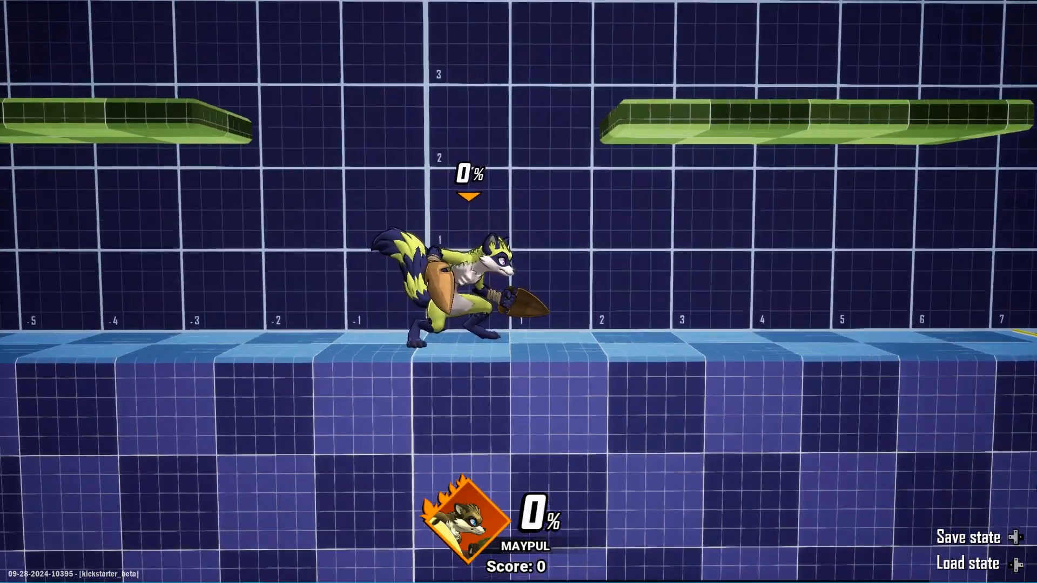